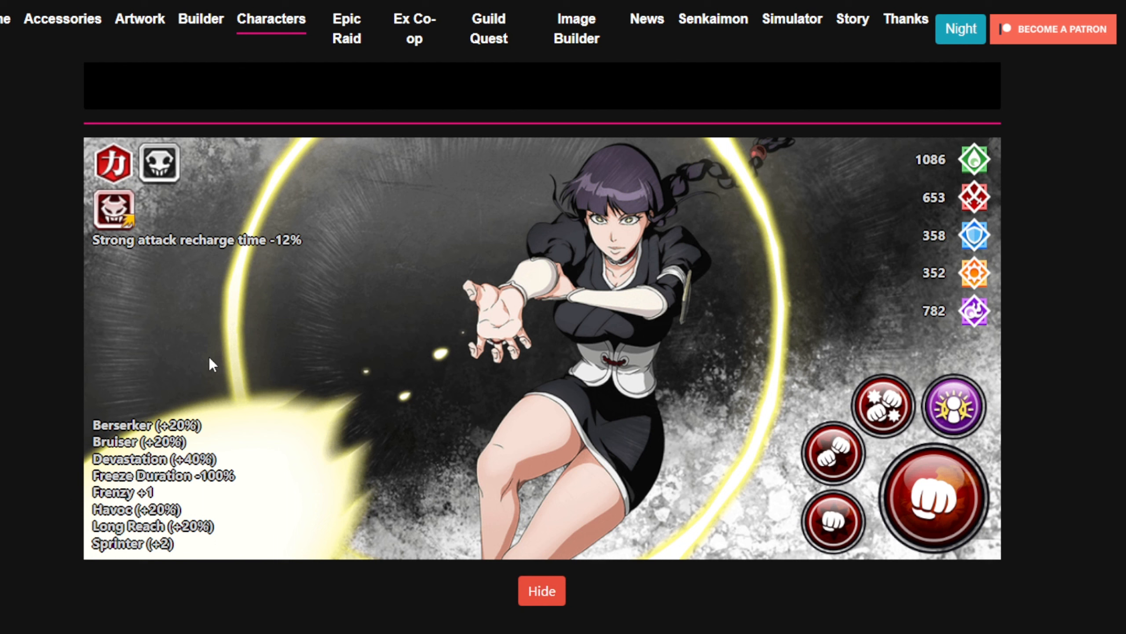
pyautogui.moveTo(207, 436)
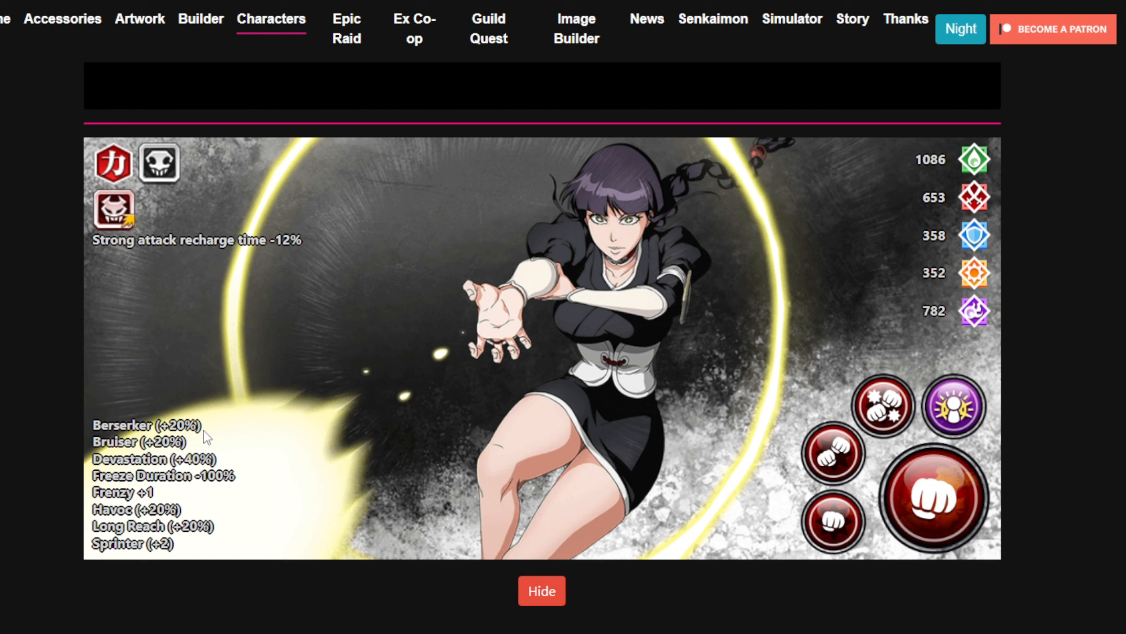
# Scroll through Nemu's Abilities section and stats, then bring up the ice-winged character's preview card.
pyautogui.doubleClick(181, 424)
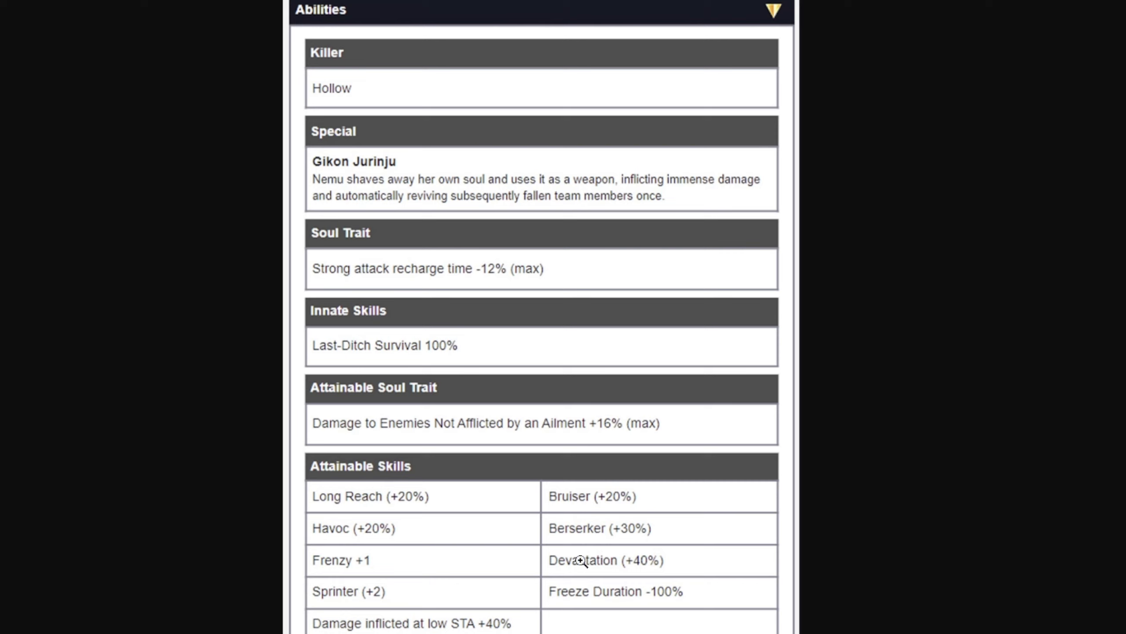
pyautogui.moveTo(670, 552)
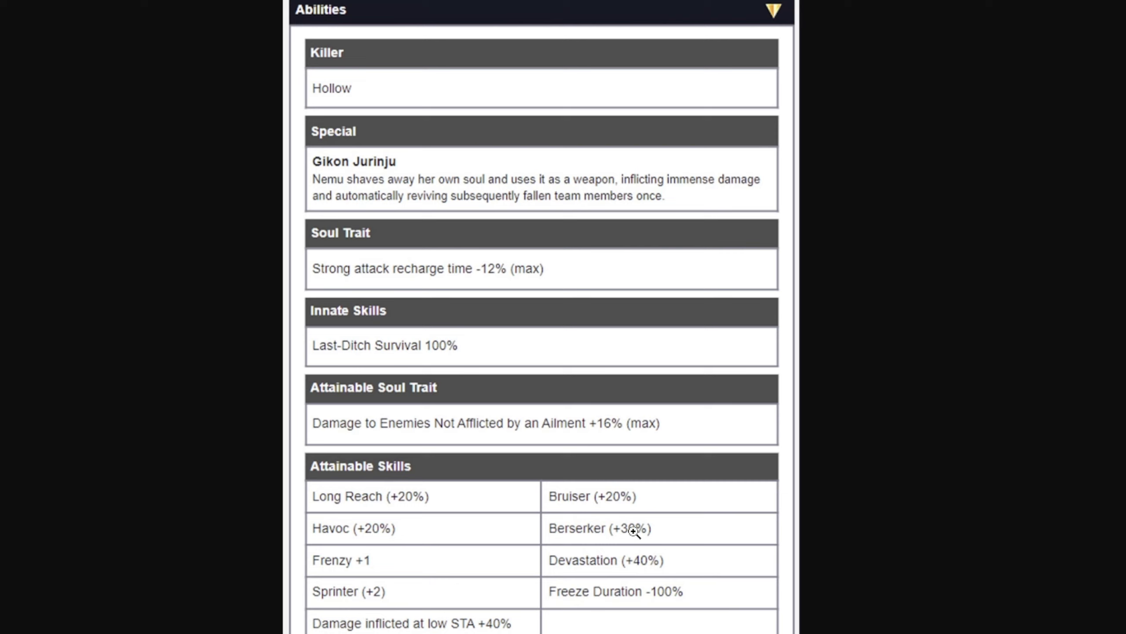
pyautogui.moveTo(591, 423)
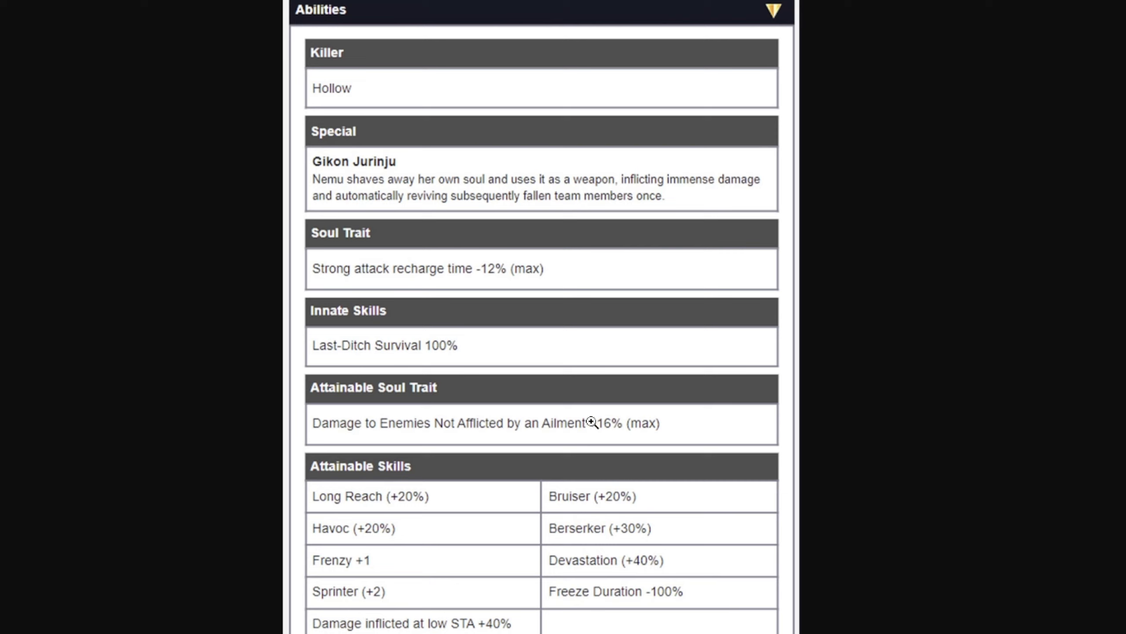
pyautogui.moveTo(535, 441)
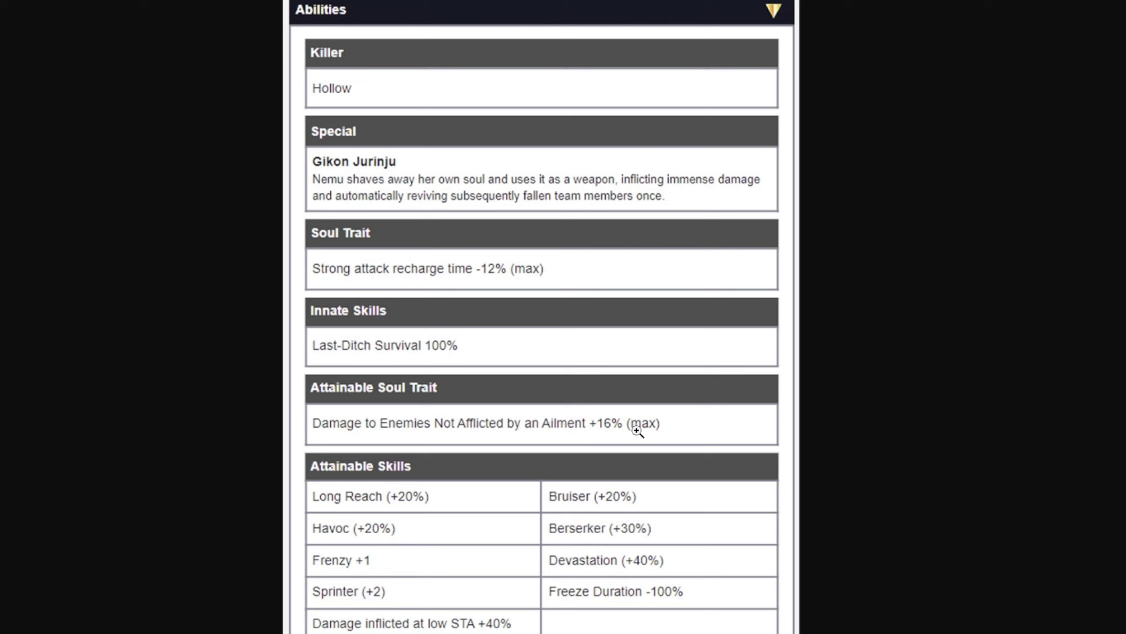
pyautogui.moveTo(602, 432)
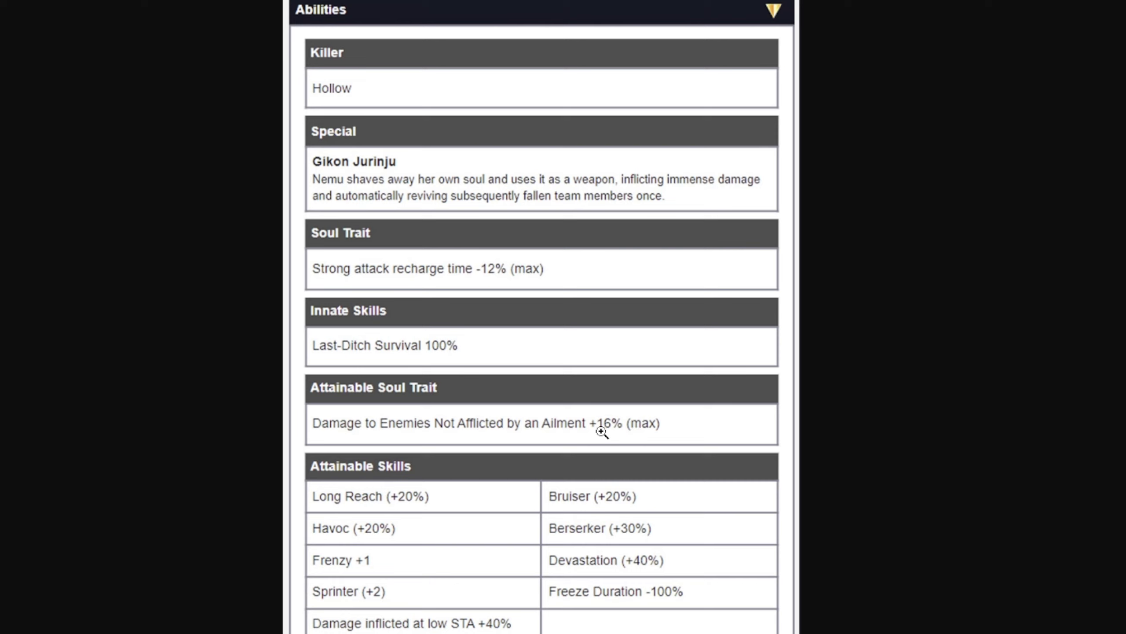
pyautogui.moveTo(444, 350)
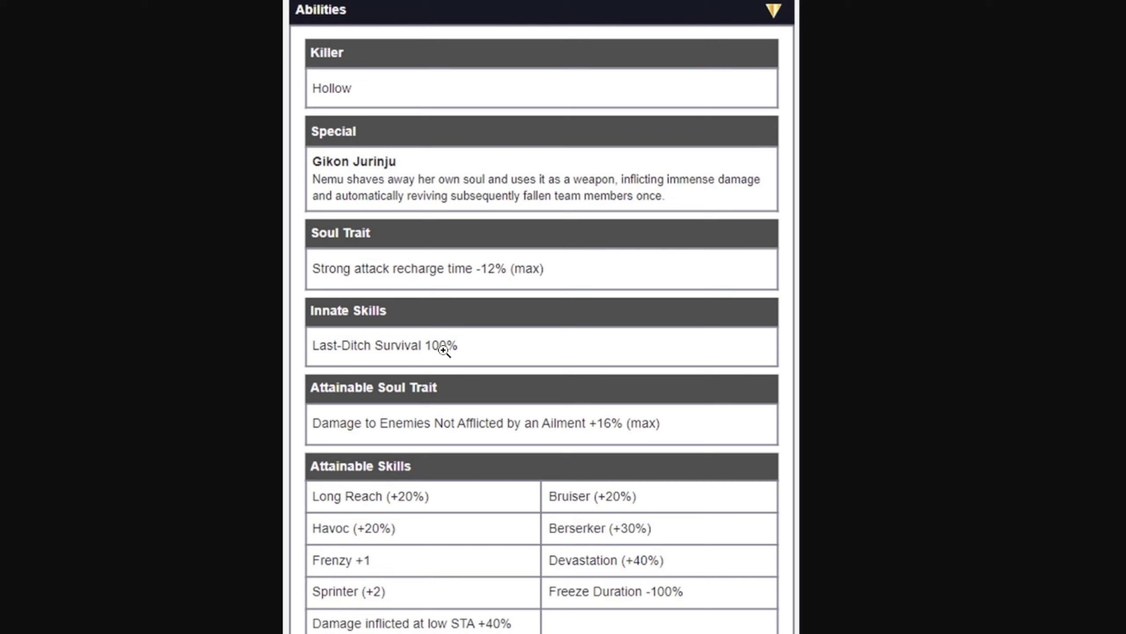
pyautogui.moveTo(633, 431)
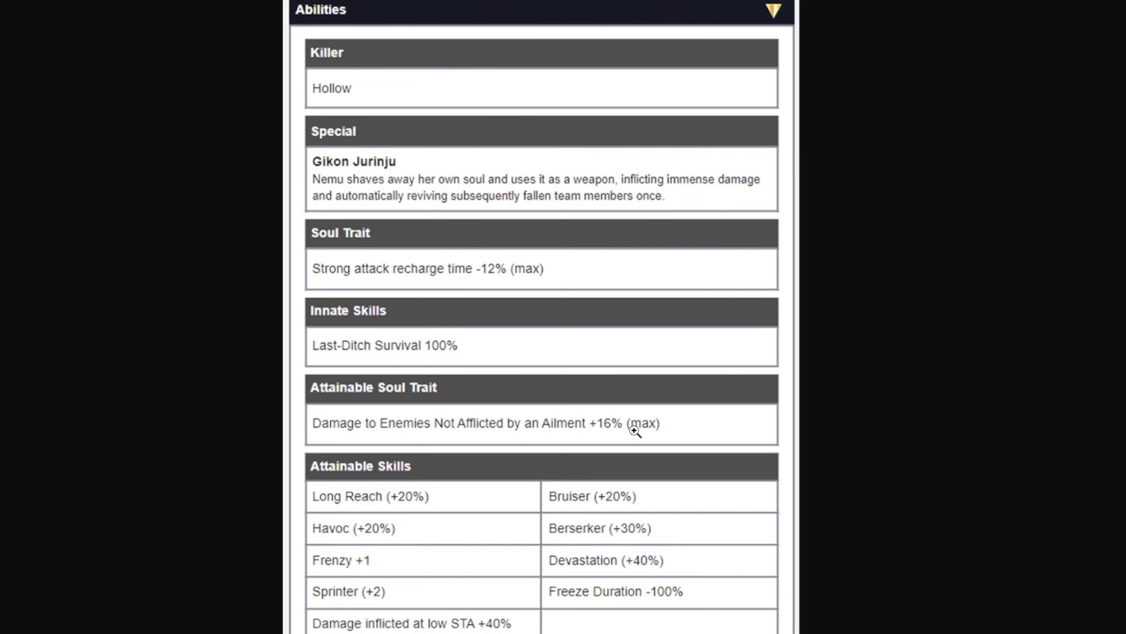
pyautogui.scroll(-3)
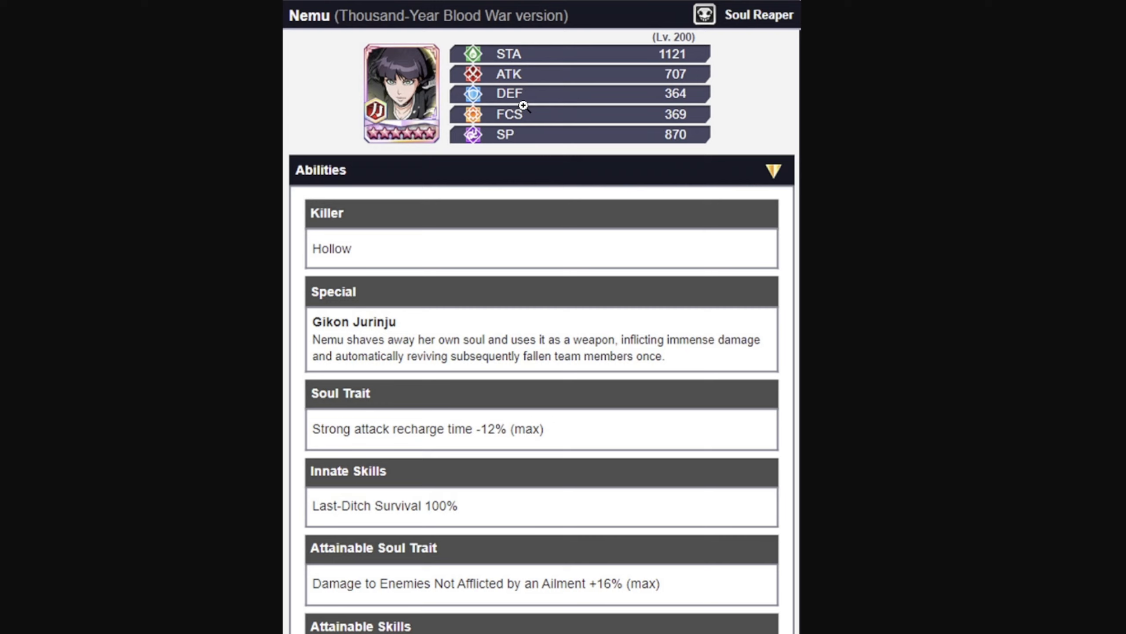
pyautogui.scroll(-3)
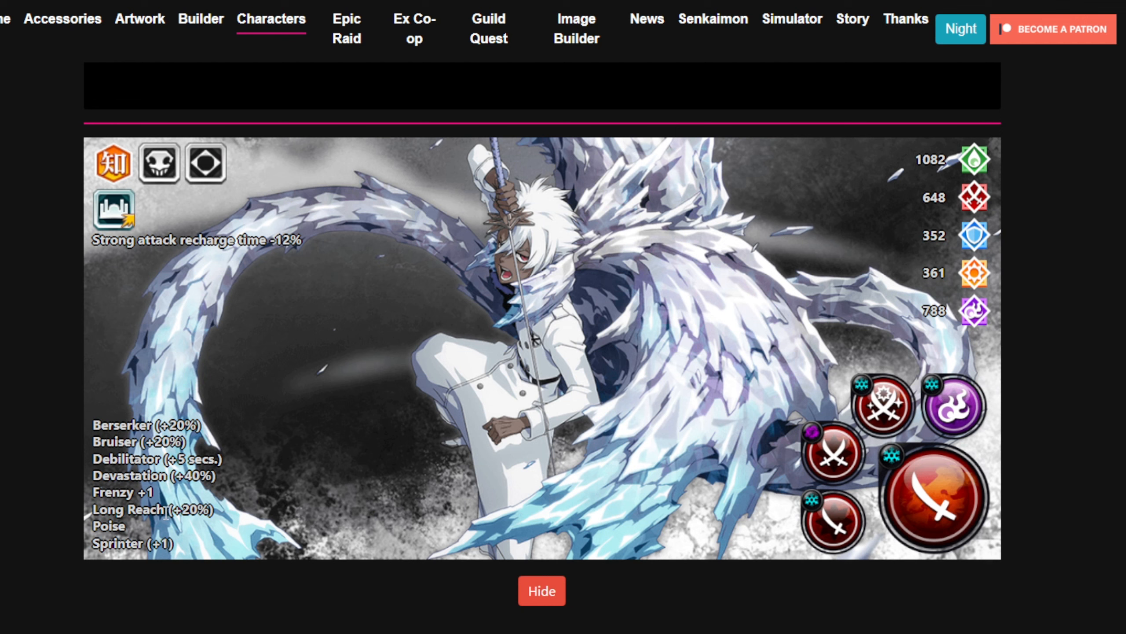
pyautogui.moveTo(167, 511)
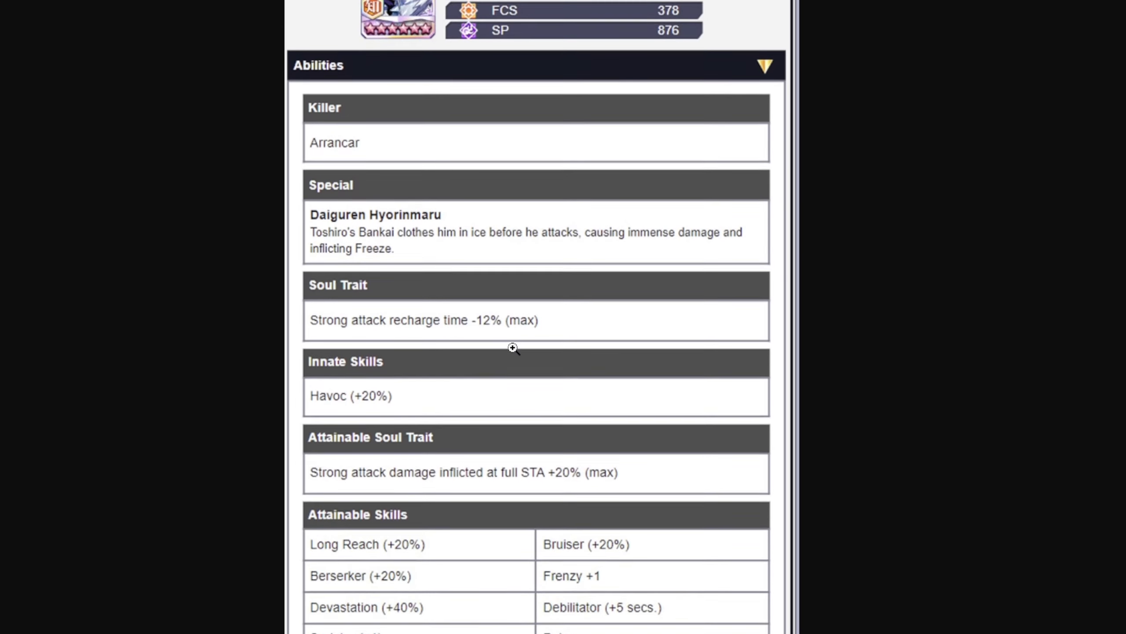
# Scroll down Toshiro's Abilities panel to the Havoc innate skill and Attainable Skills table.
pyautogui.scroll(-3)
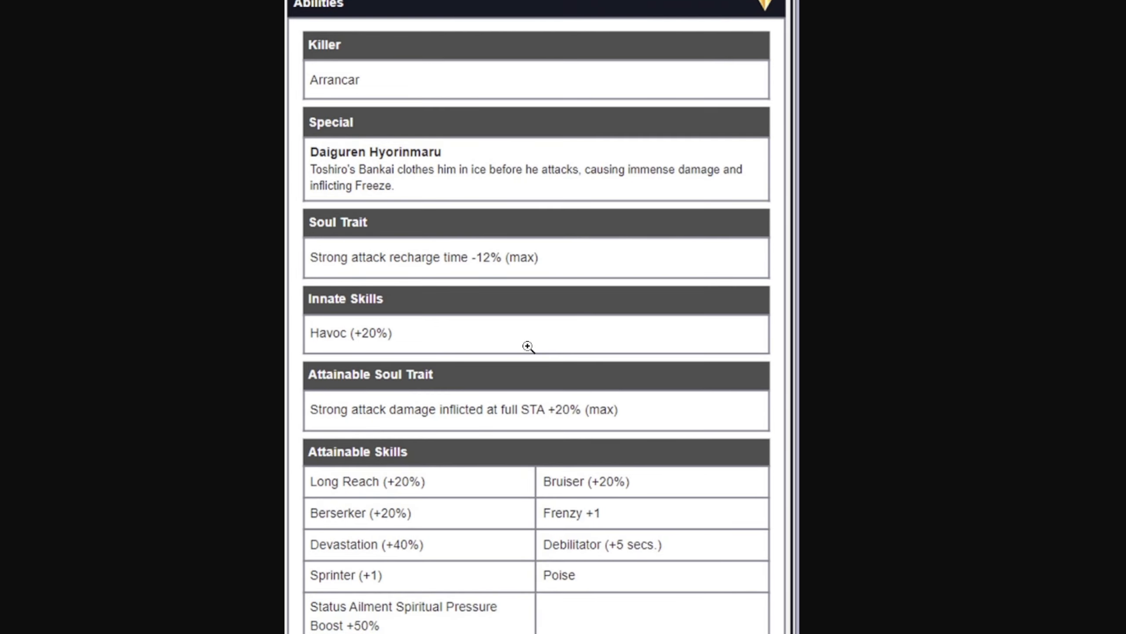
pyautogui.moveTo(384, 337)
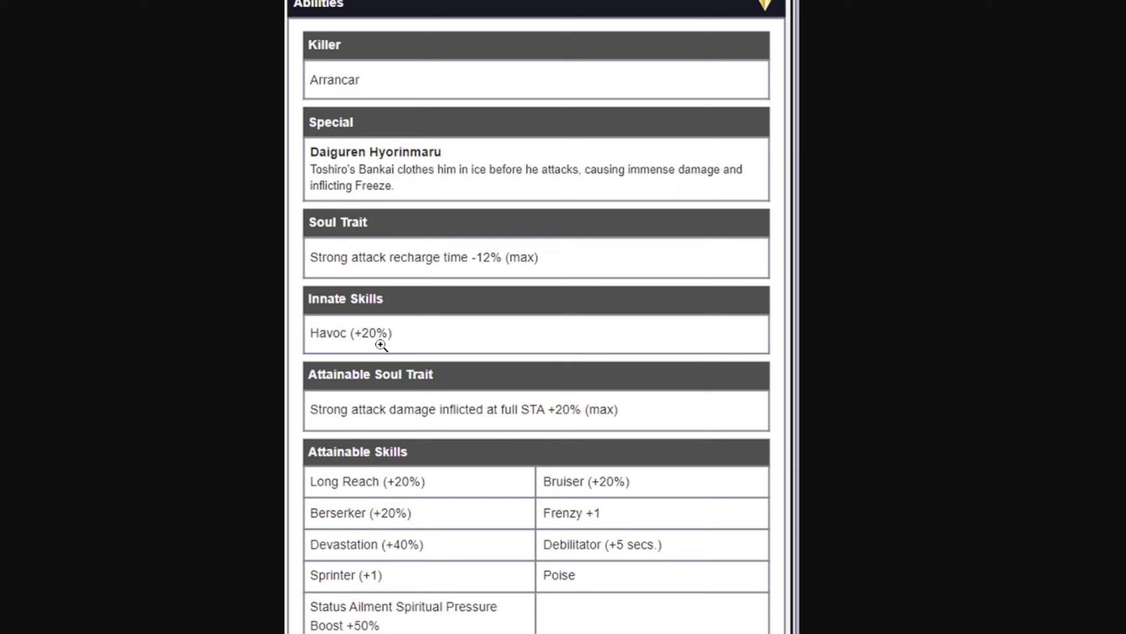
pyautogui.moveTo(571, 424)
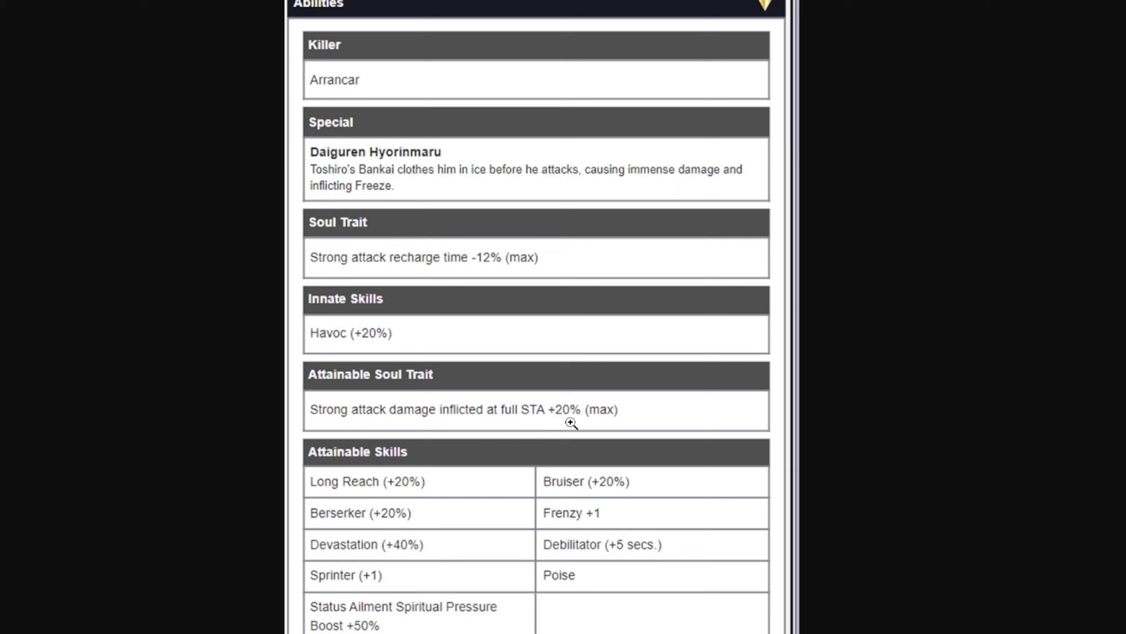
pyautogui.moveTo(405, 625)
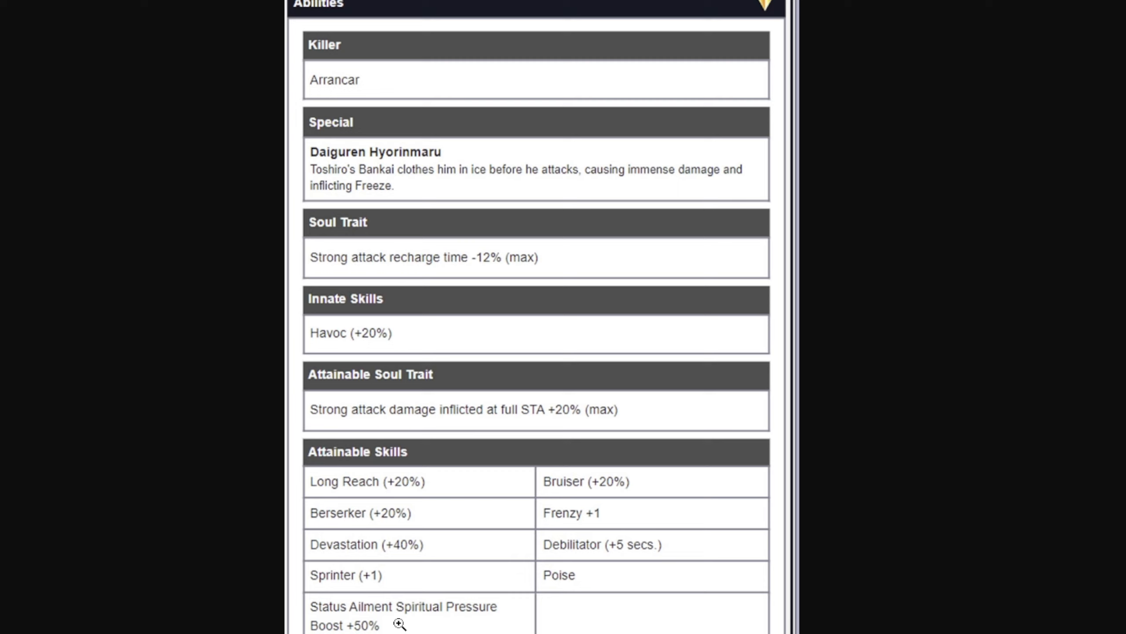
pyautogui.moveTo(379, 599)
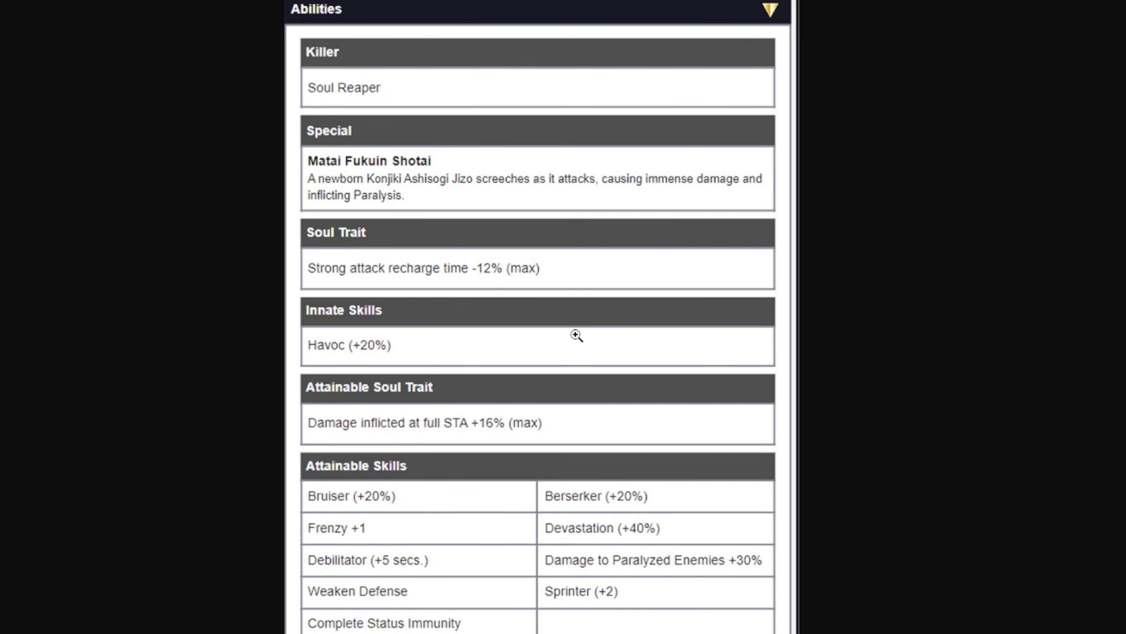
pyautogui.moveTo(509, 452)
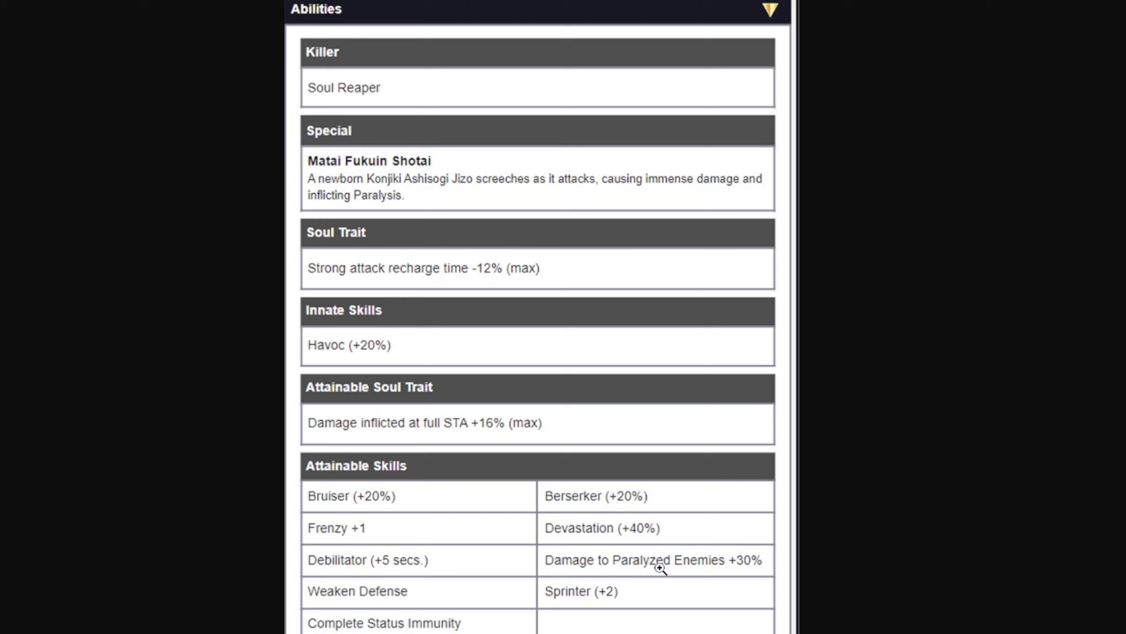
pyautogui.moveTo(689, 358)
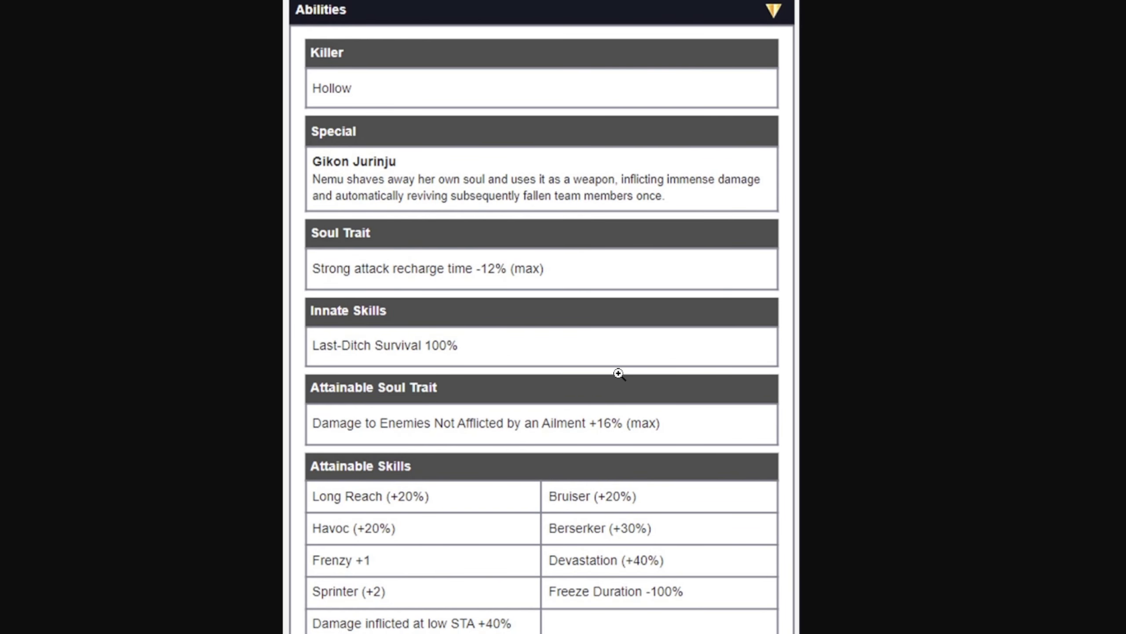
pyautogui.moveTo(643, 532)
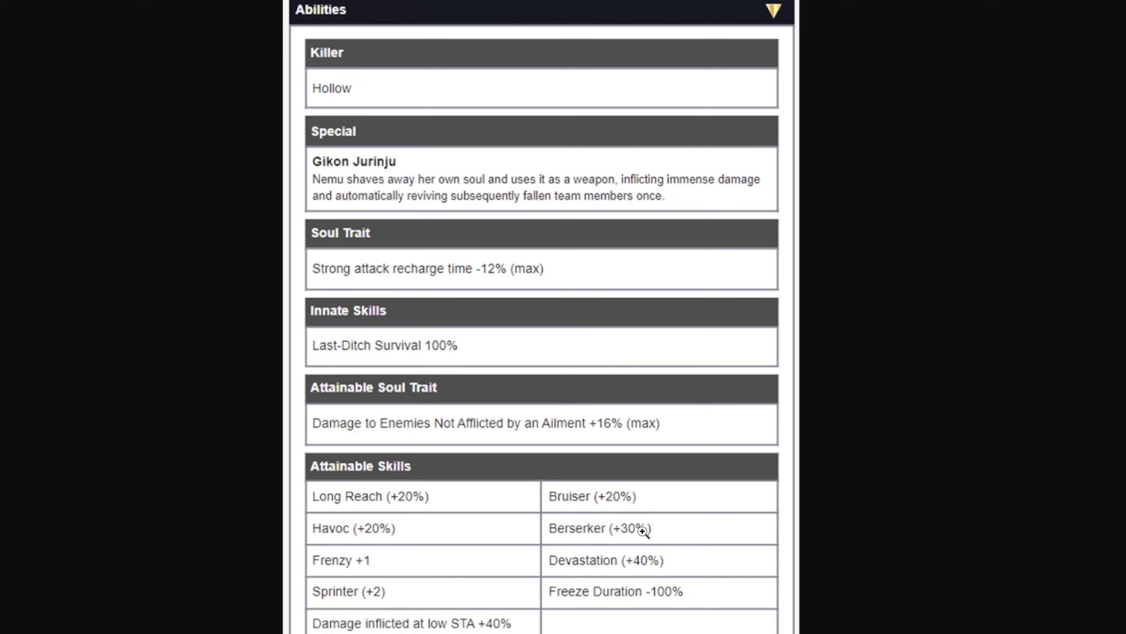
pyautogui.moveTo(648, 535)
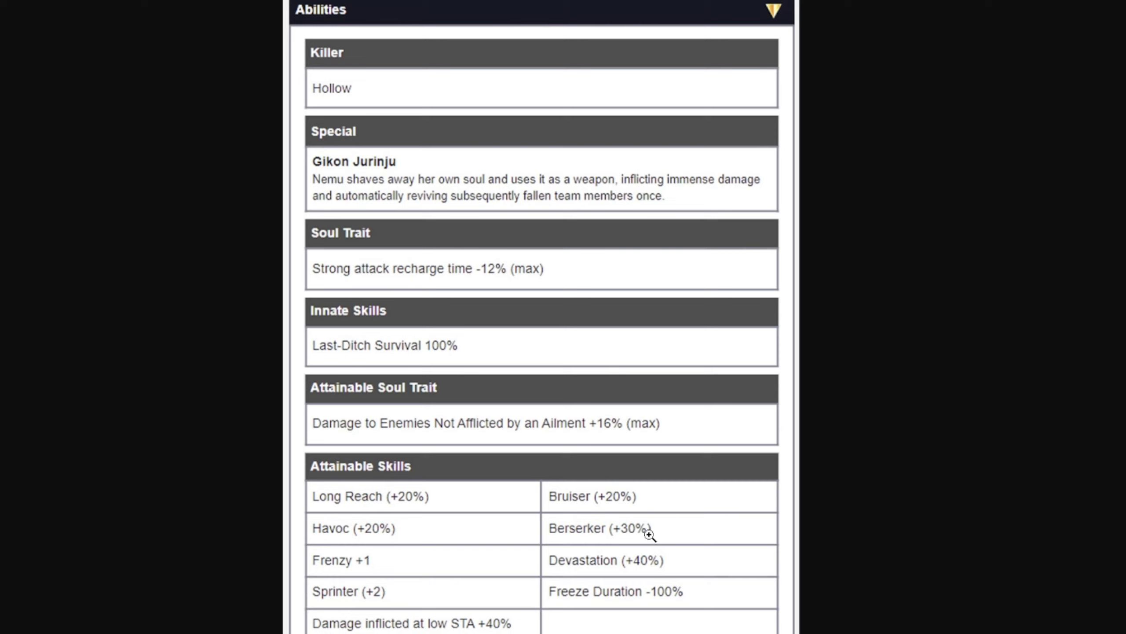
pyautogui.moveTo(618, 433)
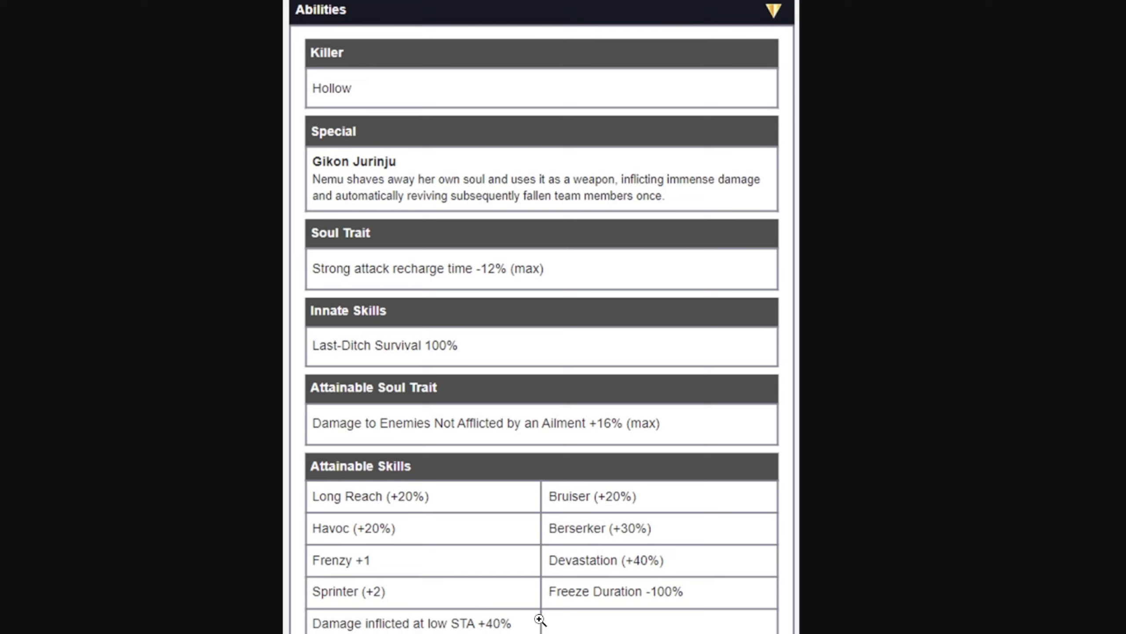
pyautogui.moveTo(449, 600)
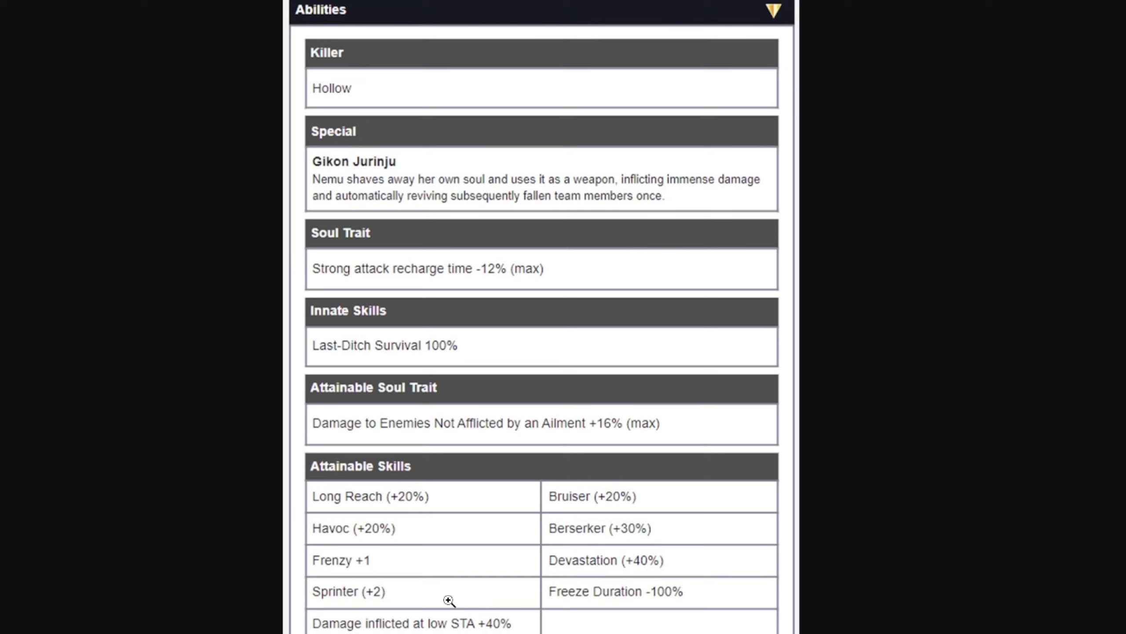
pyautogui.moveTo(708, 367)
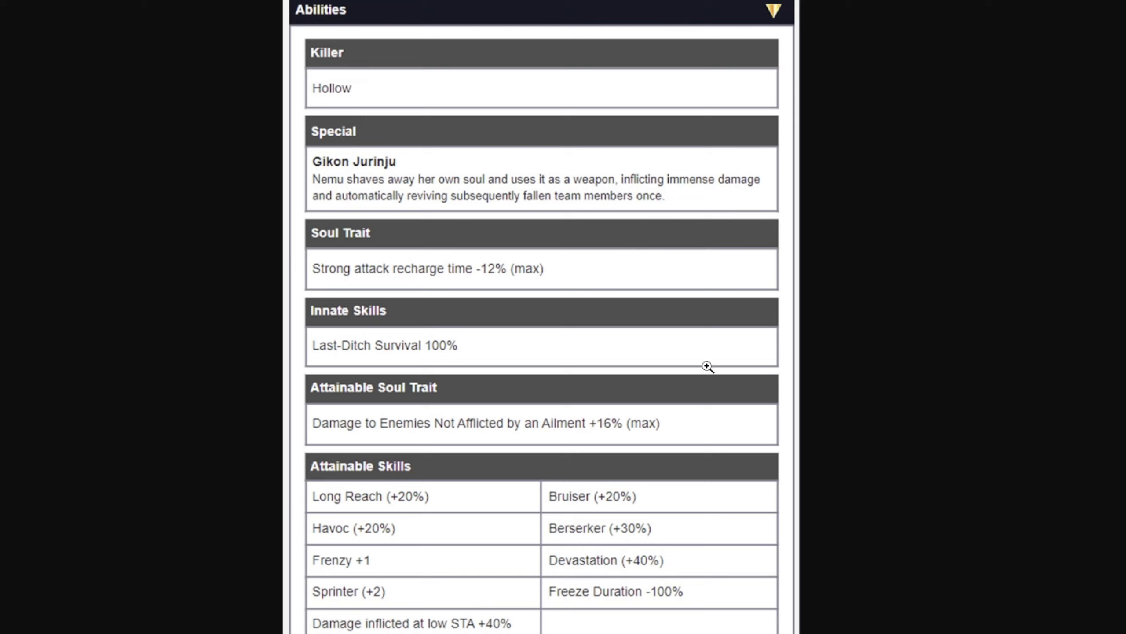
# Scroll Nemu's Abilities panel past the Gikon Jurinju special to the Last-Ditch Survival skill.
pyautogui.scroll(-3)
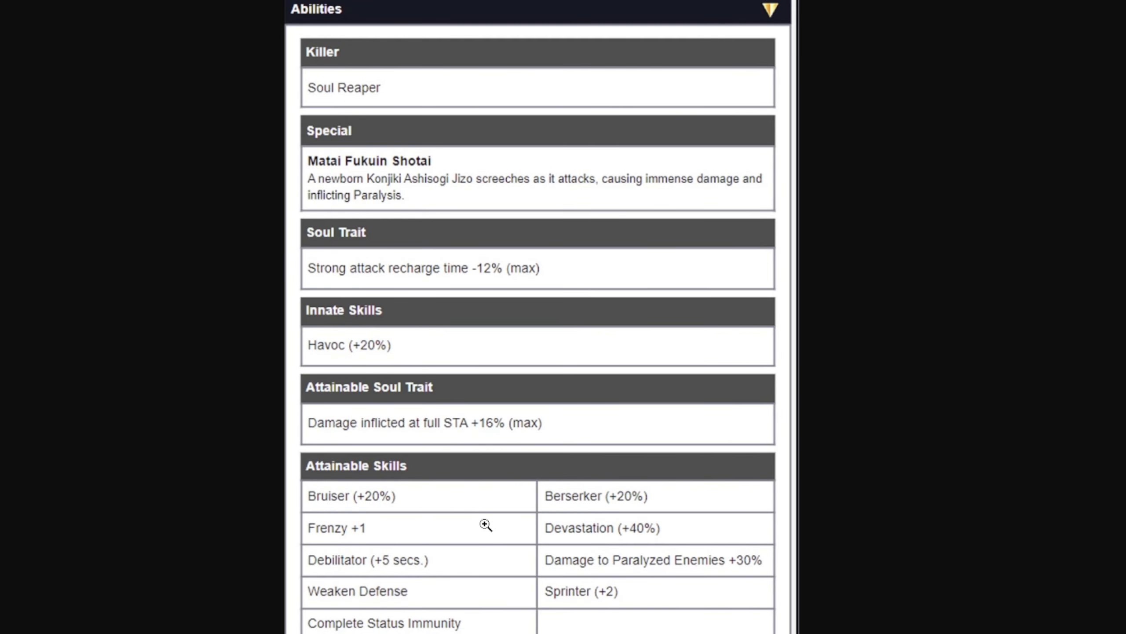
pyautogui.moveTo(475, 493)
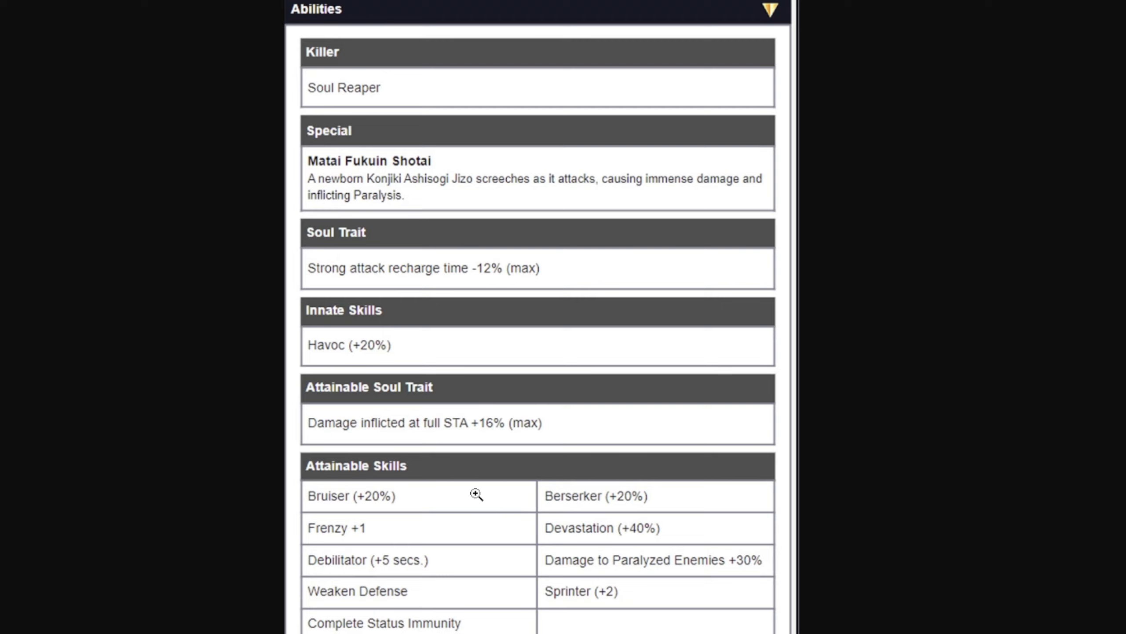
pyautogui.moveTo(381, 330)
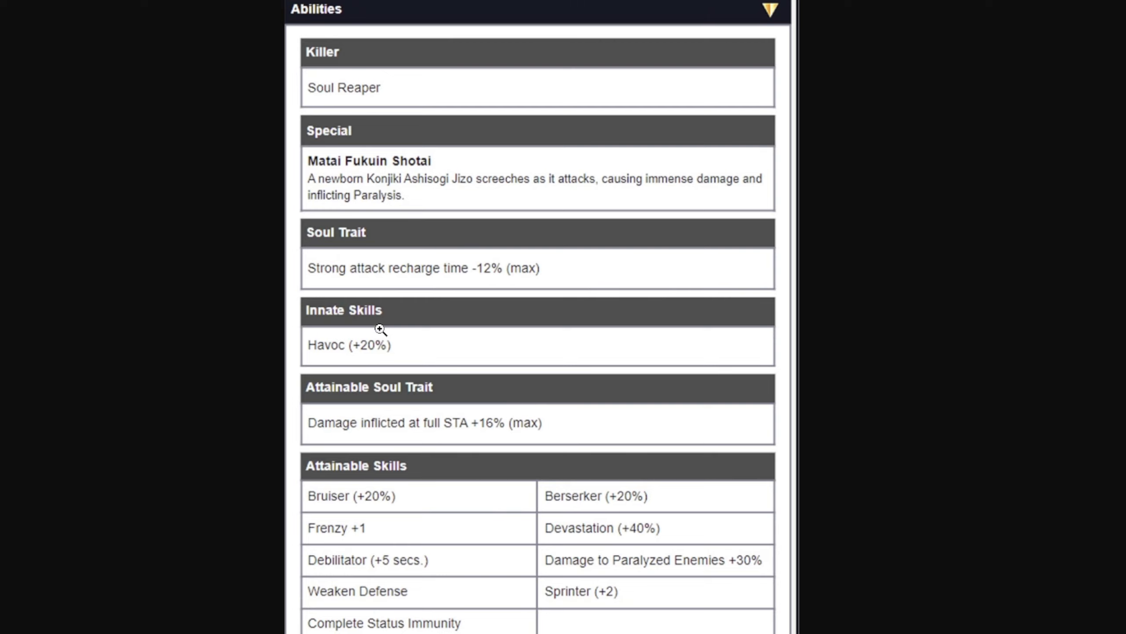